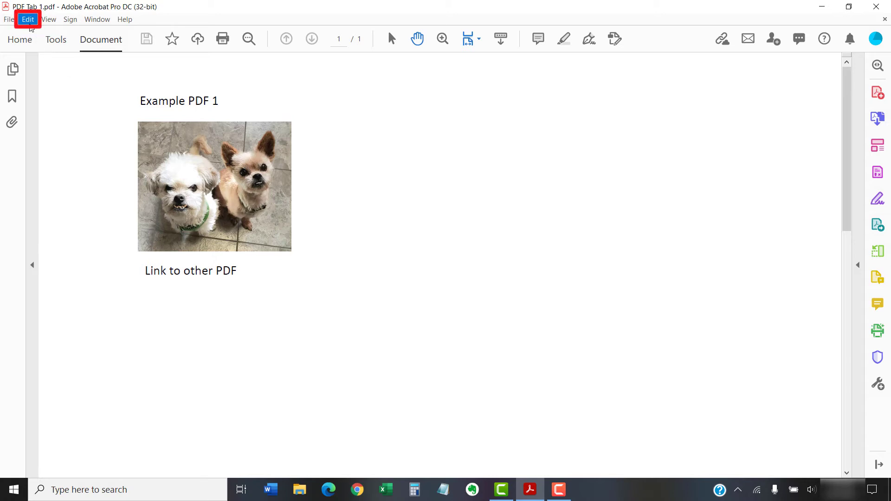
- Reach the Preferences dialog from the Edit menu, landing on the General category
left_click(27, 18)
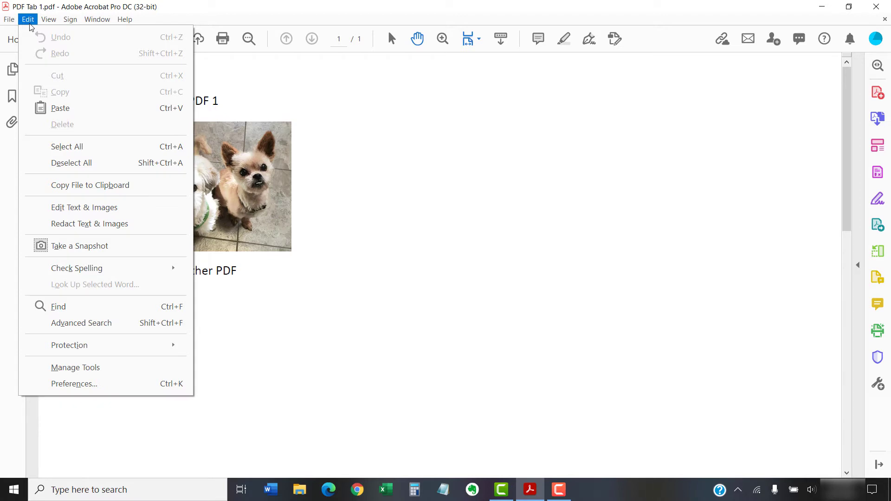
mouse_move(75, 384)
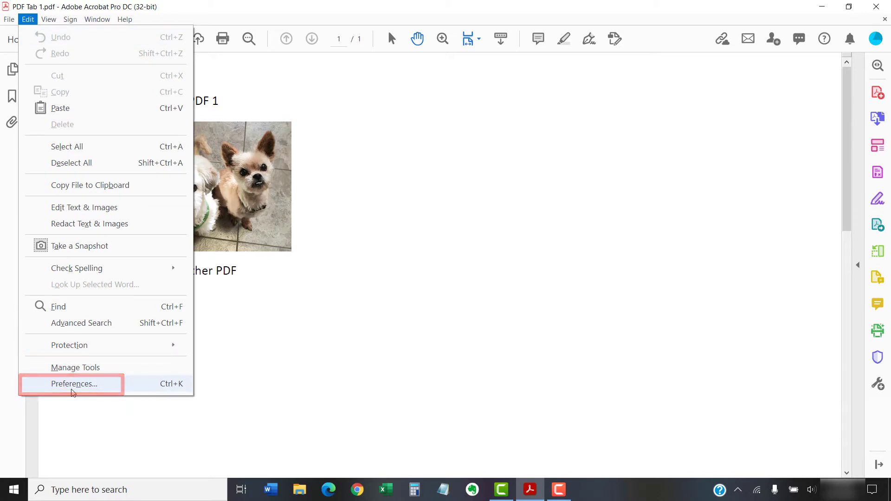
left_click(73, 383)
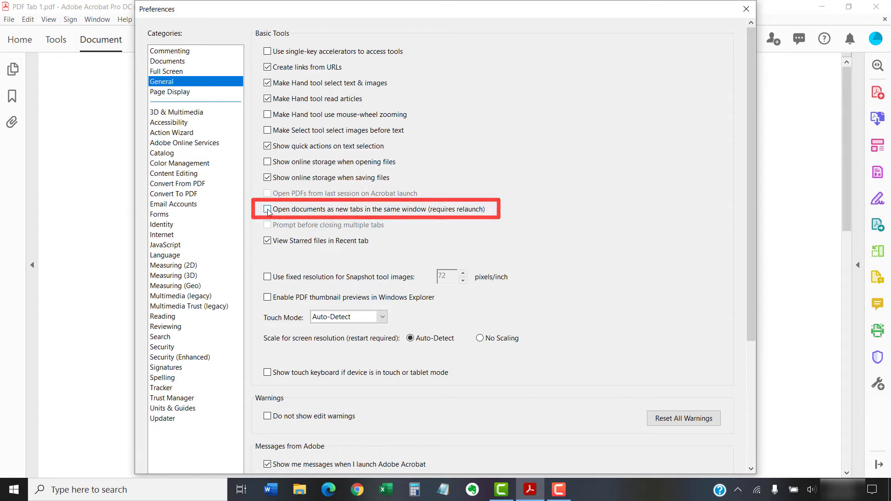
- Enable 'Open documents as new tabs in the same window' and confirm with OK
left_click(267, 209)
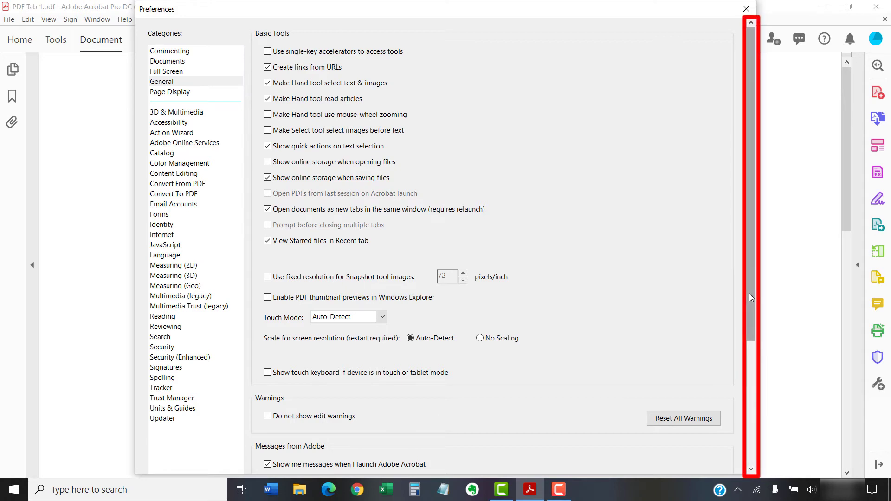
scroll("down", 3)
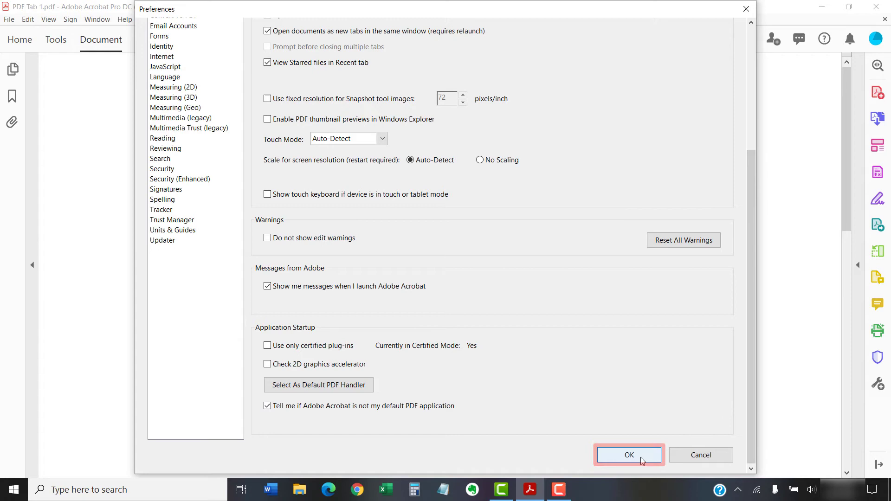
left_click(629, 455)
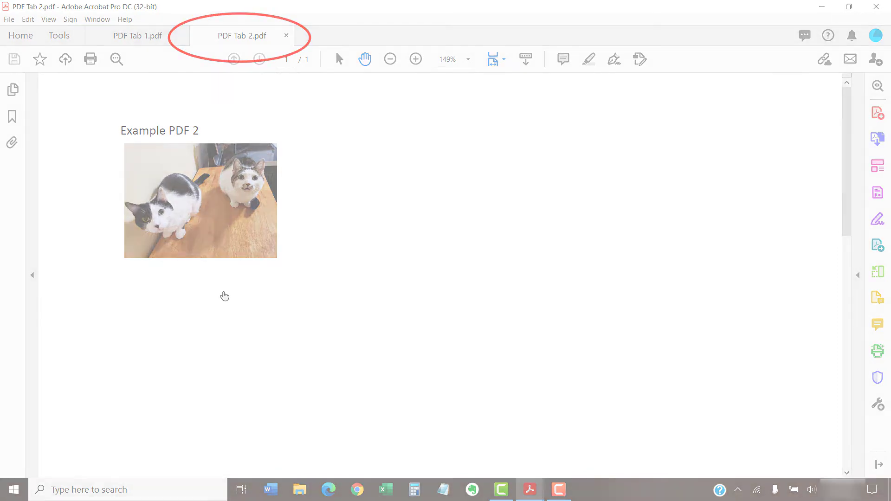
- Make PDF Tab 1 the active tab while PDF Tab 2 stays open
left_click(138, 35)
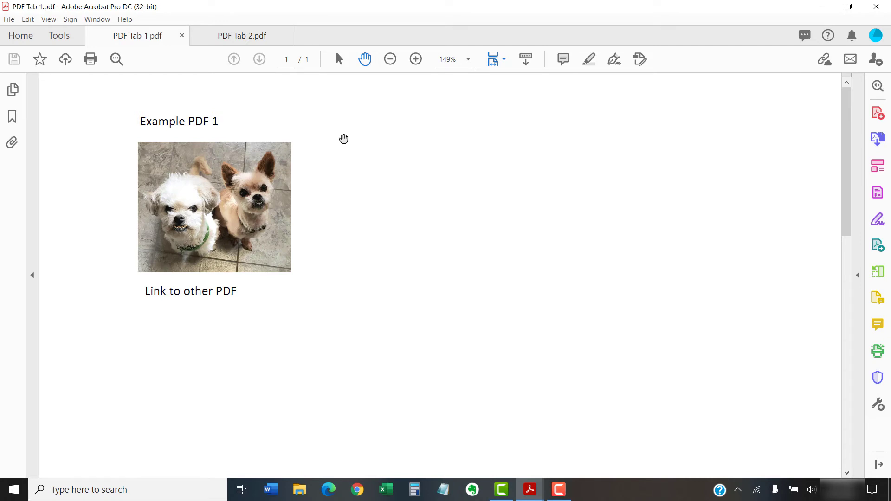
- Drag the PDF Tab 2 tab out of the tab bar so it opens in its own window
left_click(241, 36)
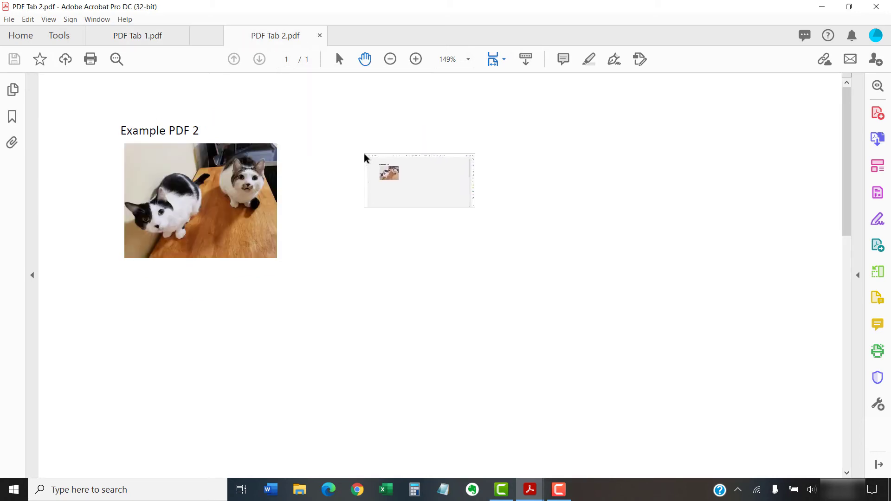
left_click(419, 181)
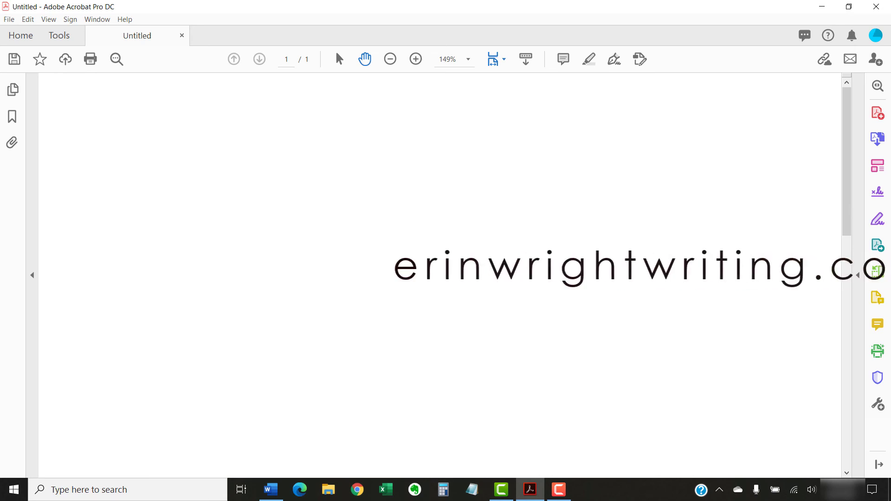
scroll("left", 3)
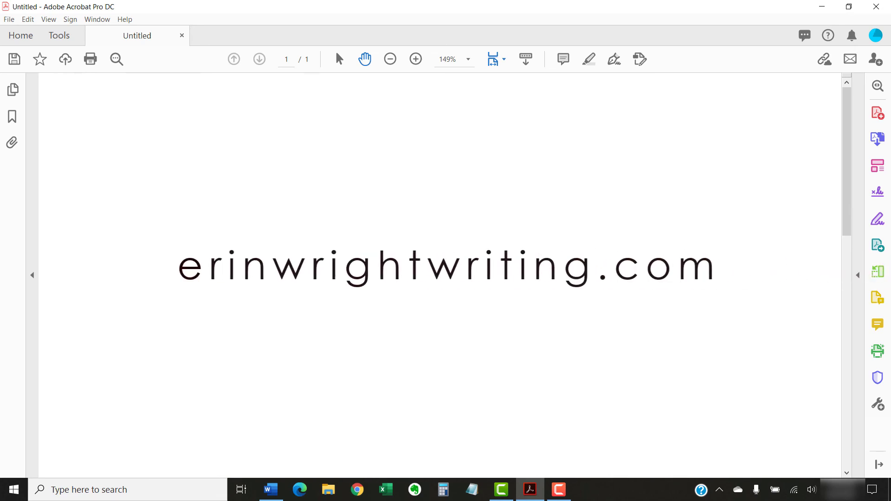